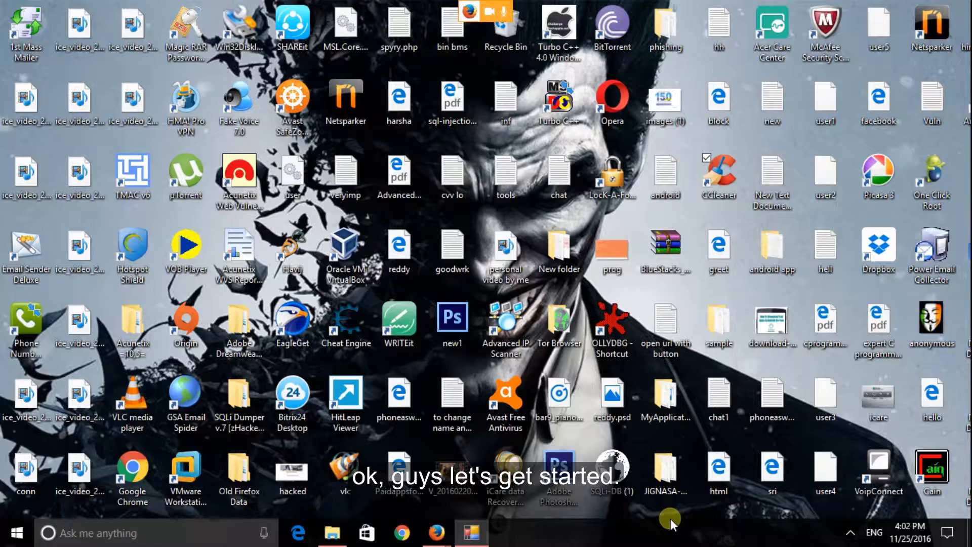
Search the Start menu for 'run' to launch System Configuration via msconfig.
{"action": "left_click", "coordinate": [17, 532]}
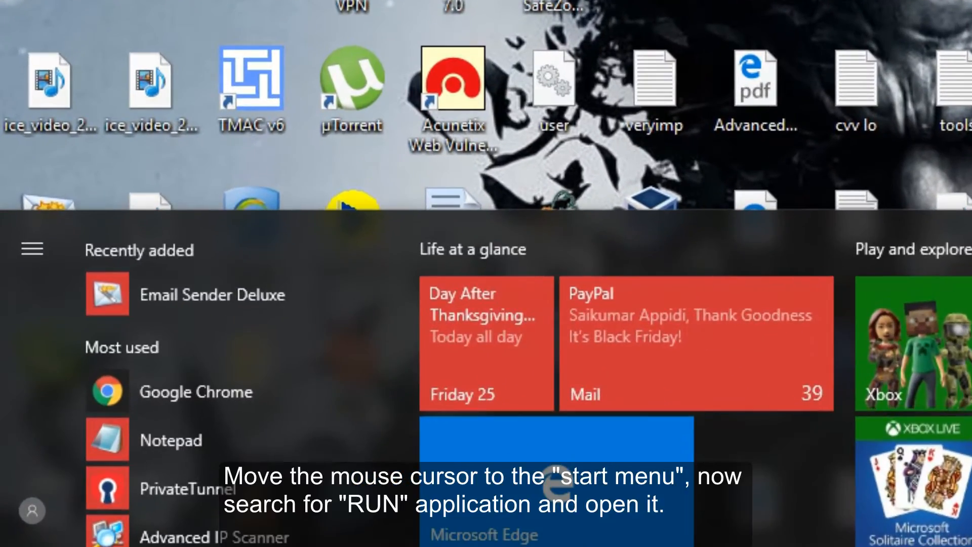
{"action": "type", "text": "run"}
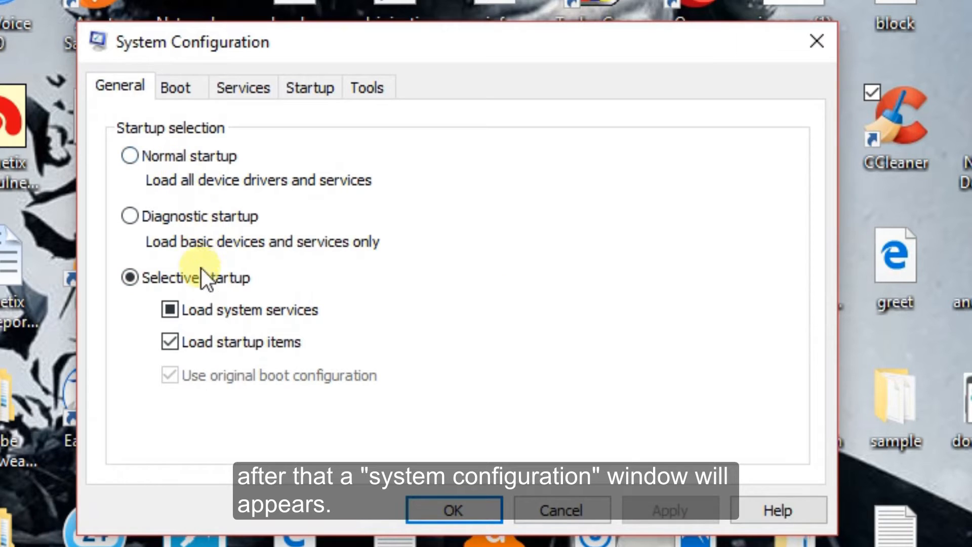
Show the Services list and locate the Windows Error Reporting Service entry.
{"action": "left_click", "coordinate": [244, 74]}
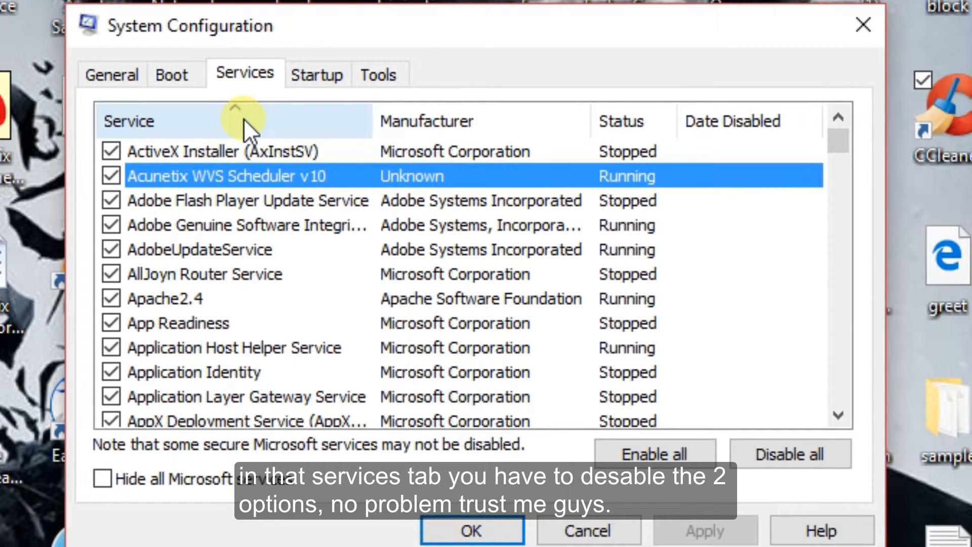
{"action": "scroll", "scroll_direction": "down", "scroll_amount": 3}
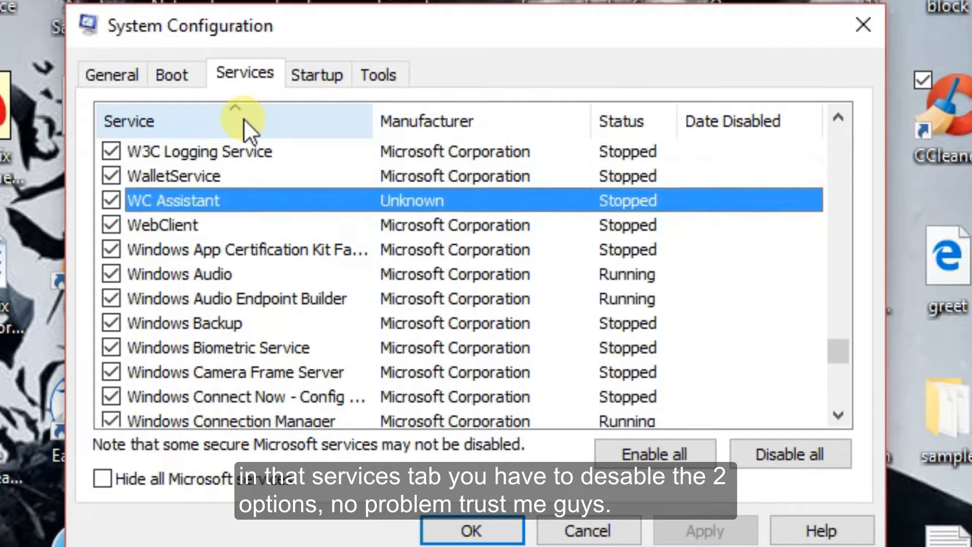
{"action": "left_click", "coordinate": [173, 176]}
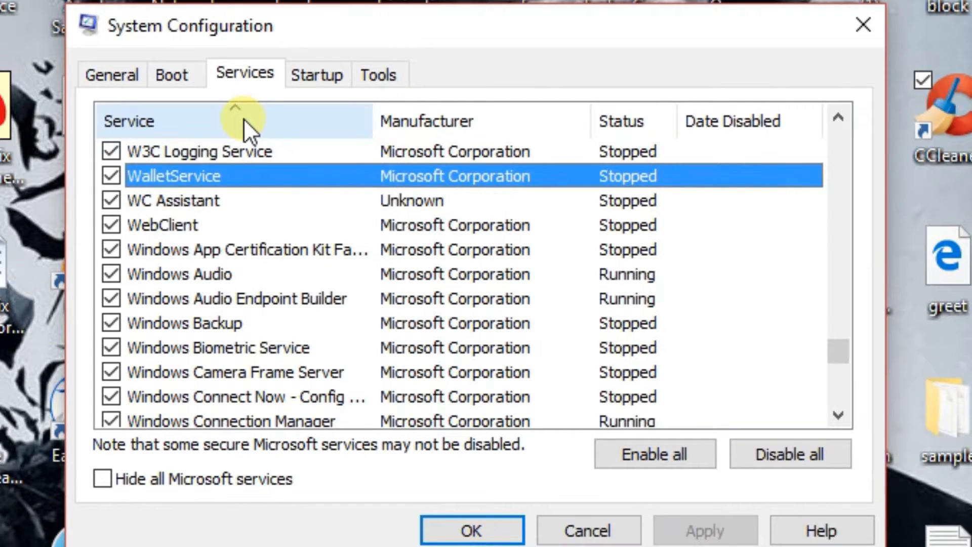
{"action": "left_click", "coordinate": [234, 372]}
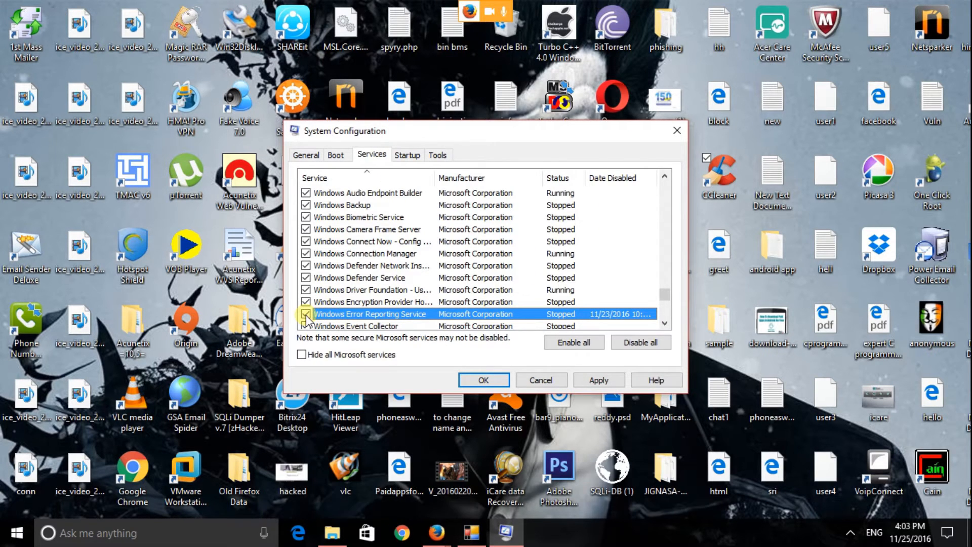
Untick the Windows Error Reporting Service so it no longer loads at startup.
{"action": "left_click", "coordinate": [305, 314]}
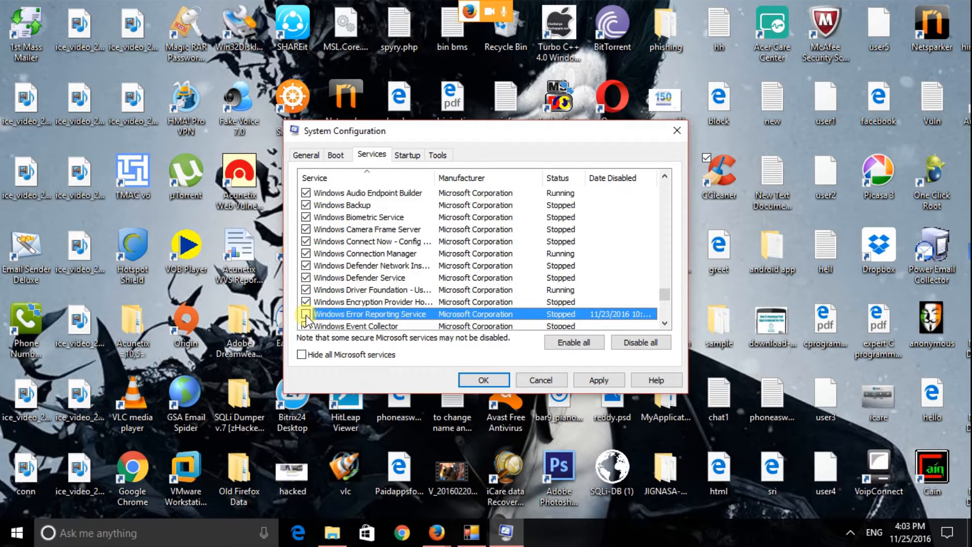
{"action": "left_click", "coordinate": [305, 314]}
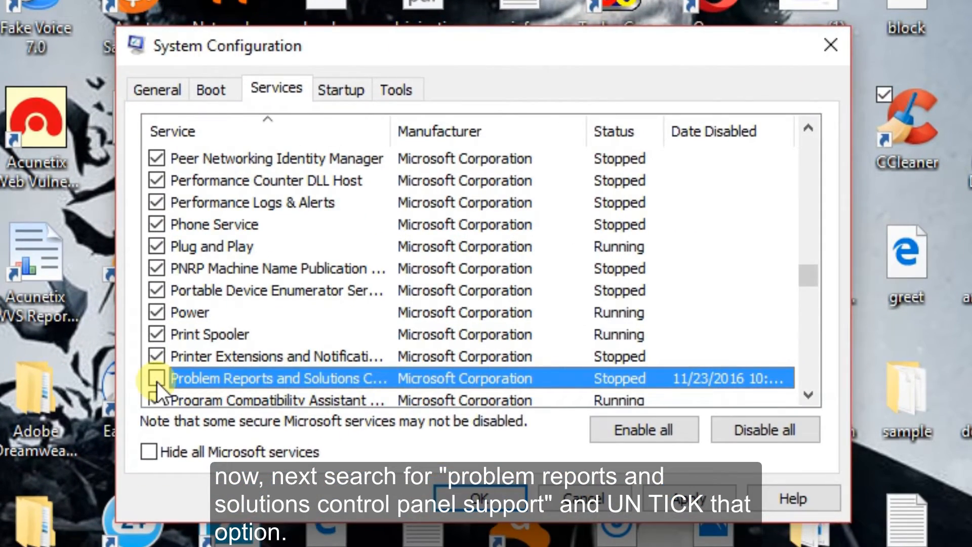
Untick Problem Reports and Solutions Control Panel Support and confirm with OK, leaving the restart prompt.
{"action": "left_click", "coordinate": [156, 377]}
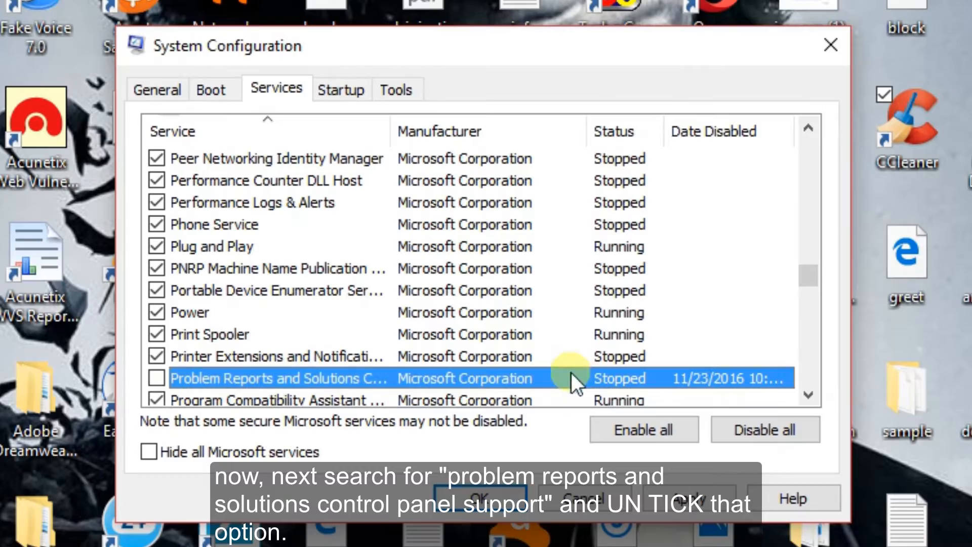
{"action": "left_click", "coordinate": [156, 377]}
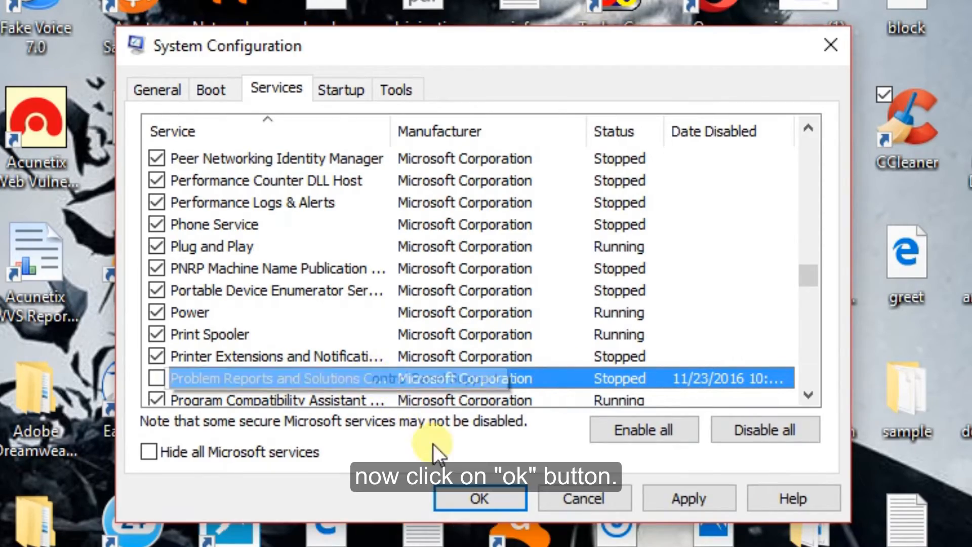
{"action": "left_click", "coordinate": [479, 498]}
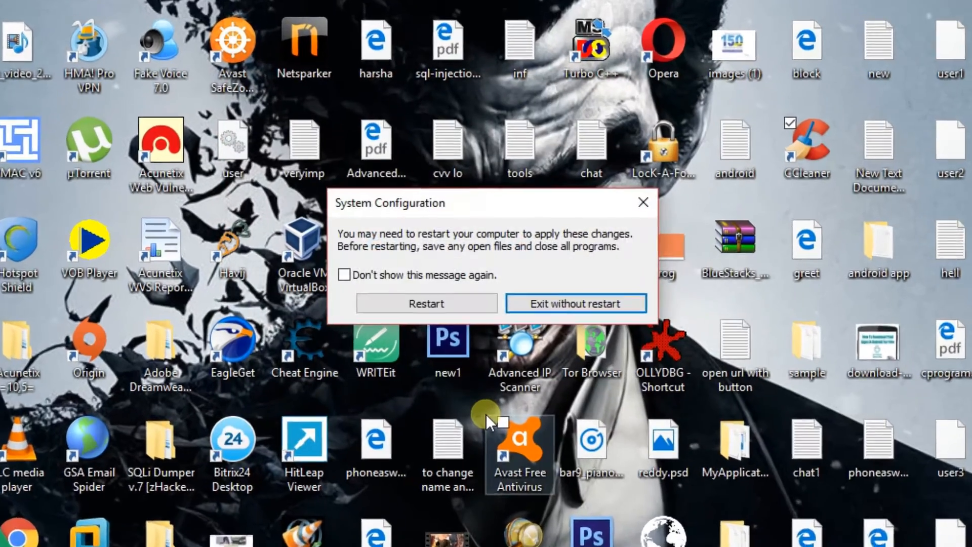